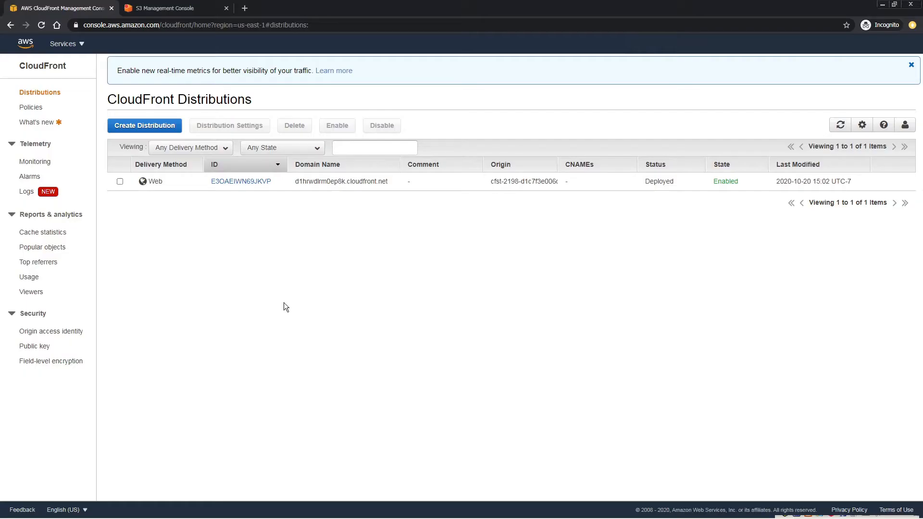
{"action": "mouse_move", "coordinate": [280, 310]}
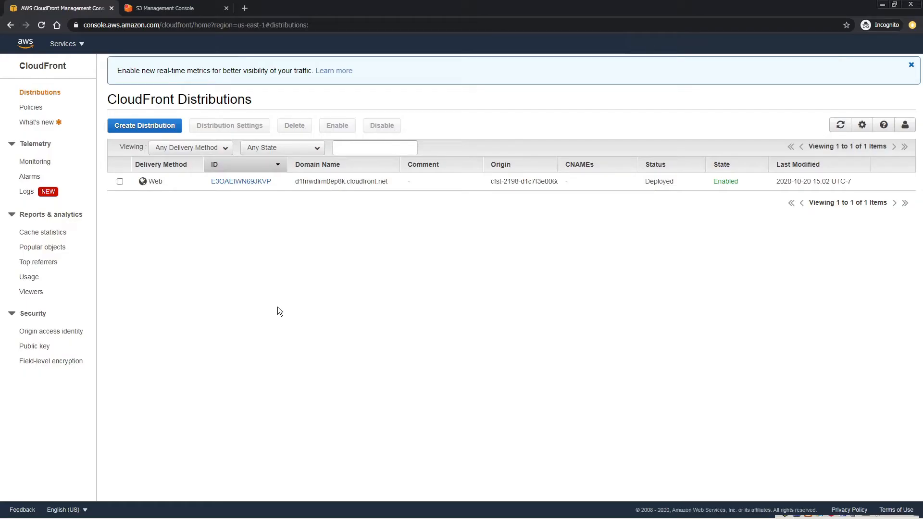
{"action": "mouse_move", "coordinate": [41, 91]}
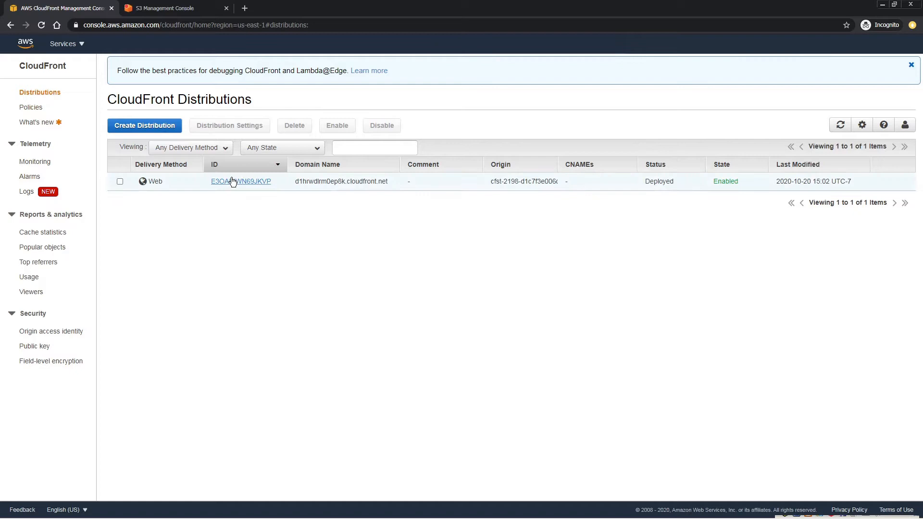
Open distribution E3OAEIWN69JKVP, confirm its S3 origin holds index.html, then view its General details
{"action": "left_click", "coordinate": [241, 182]}
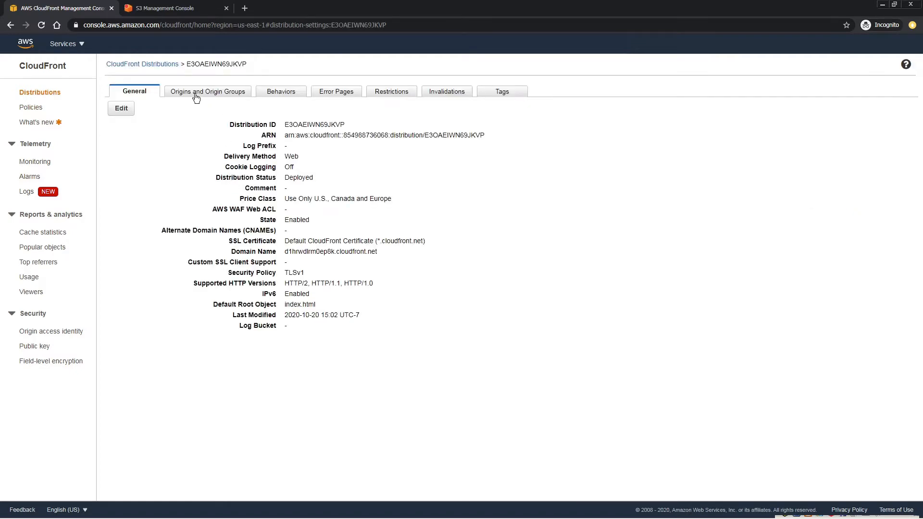
{"action": "left_click", "coordinate": [208, 91]}
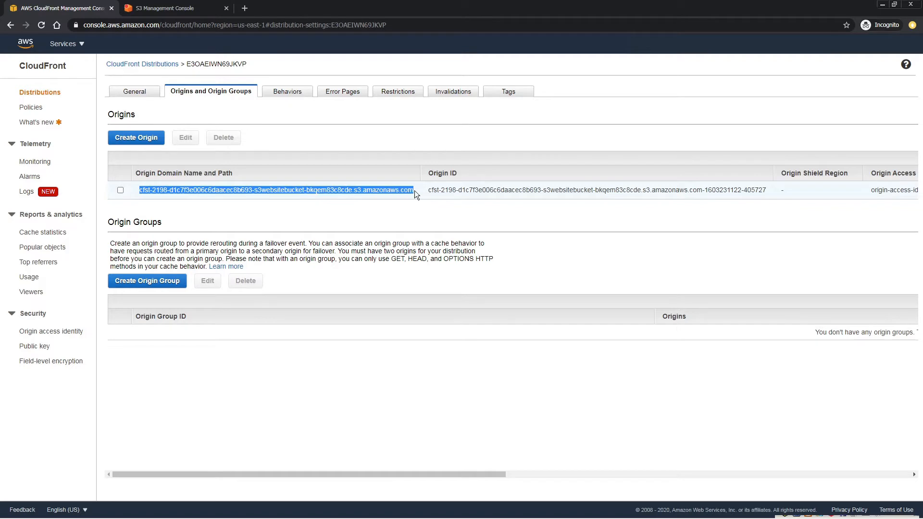
{"action": "left_click", "coordinate": [178, 8]}
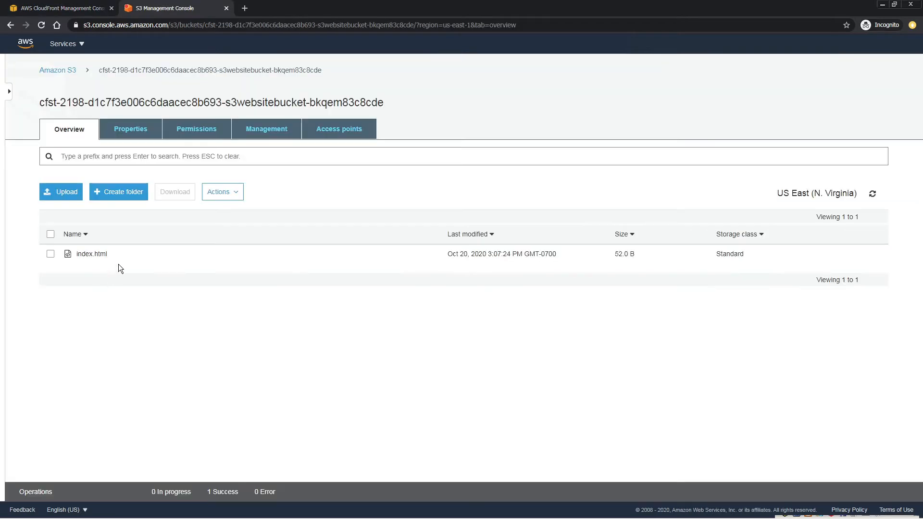
{"action": "mouse_move", "coordinate": [176, 259]}
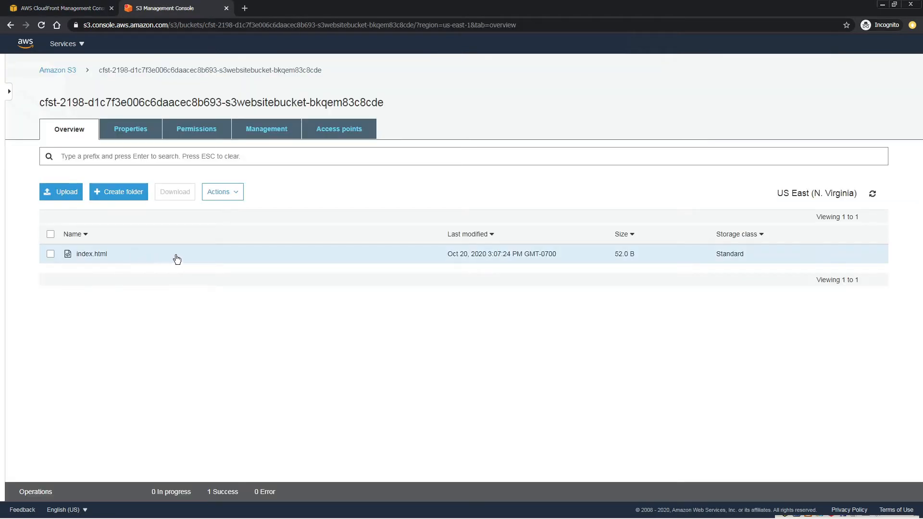
{"action": "left_click", "coordinate": [58, 9]}
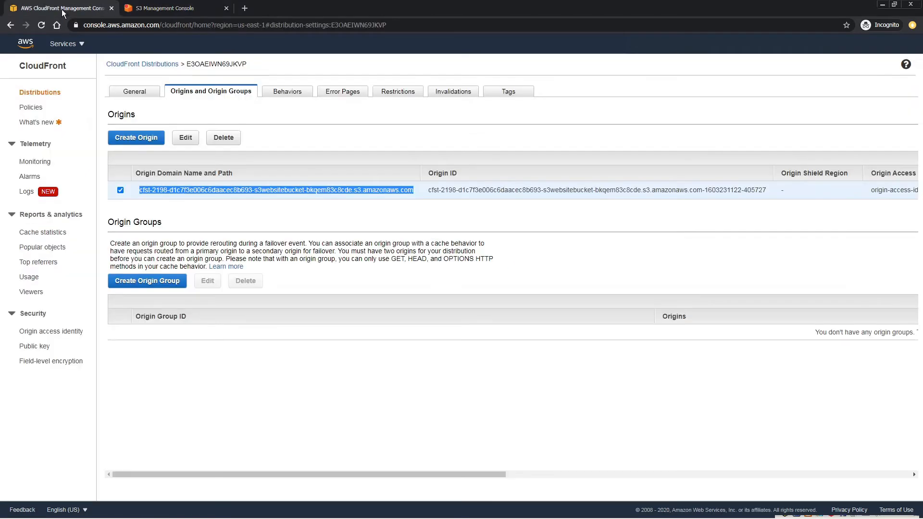
{"action": "left_click", "coordinate": [135, 91]}
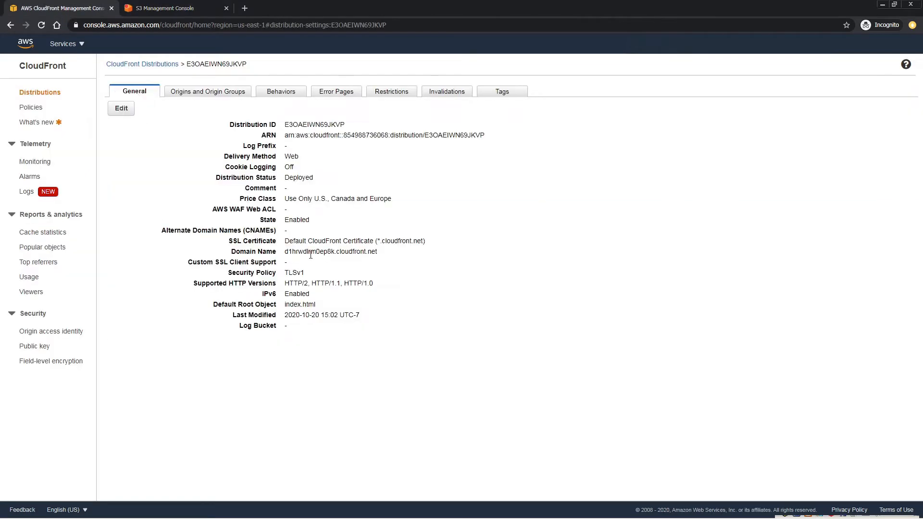
Copy the distribution's domain name and load it in a new tab to show Hello From Whizlabs
{"action": "double_click", "coordinate": [330, 252]}
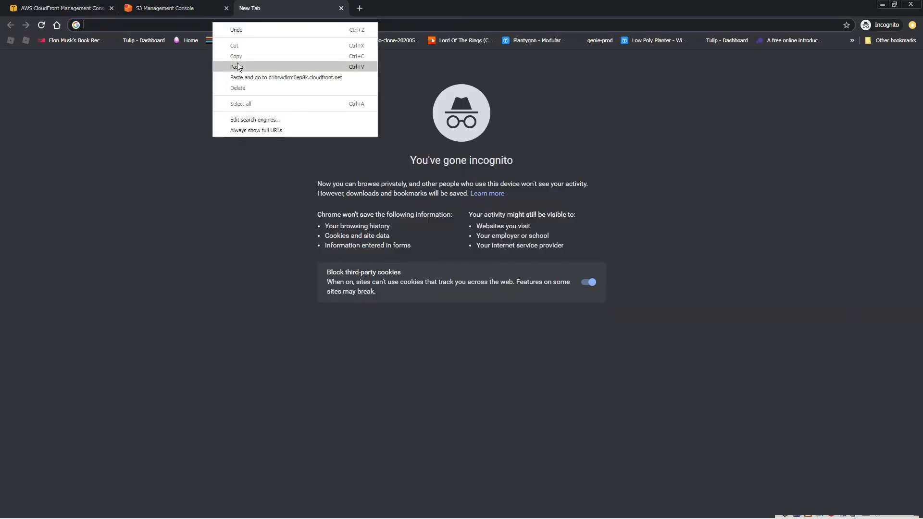
{"action": "left_click", "coordinate": [285, 77]}
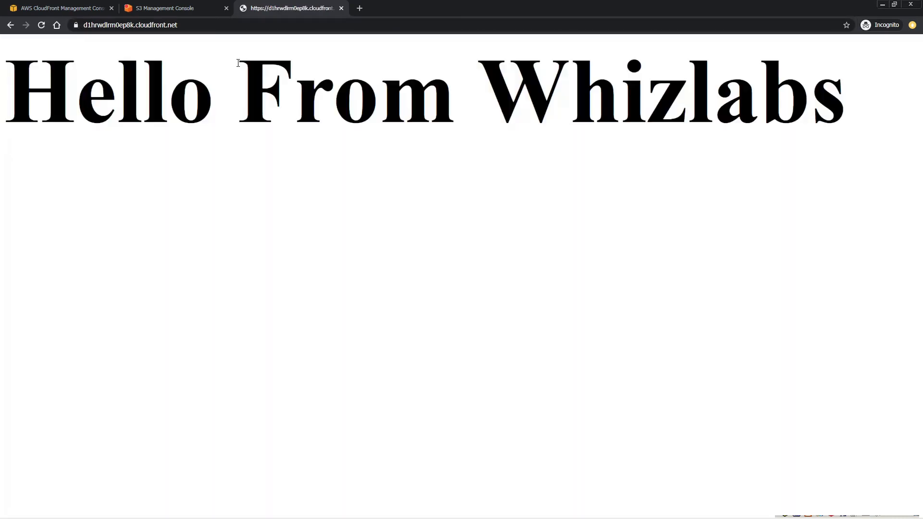
{"action": "mouse_move", "coordinate": [289, 211]}
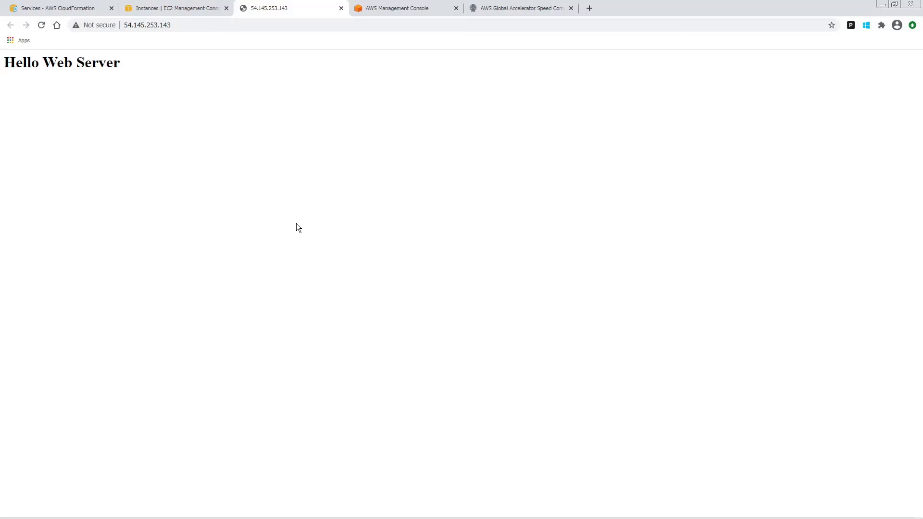
Find Global Accelerator via a 'glob' service search and begin Create accelerator
{"action": "left_click", "coordinate": [147, 25]}
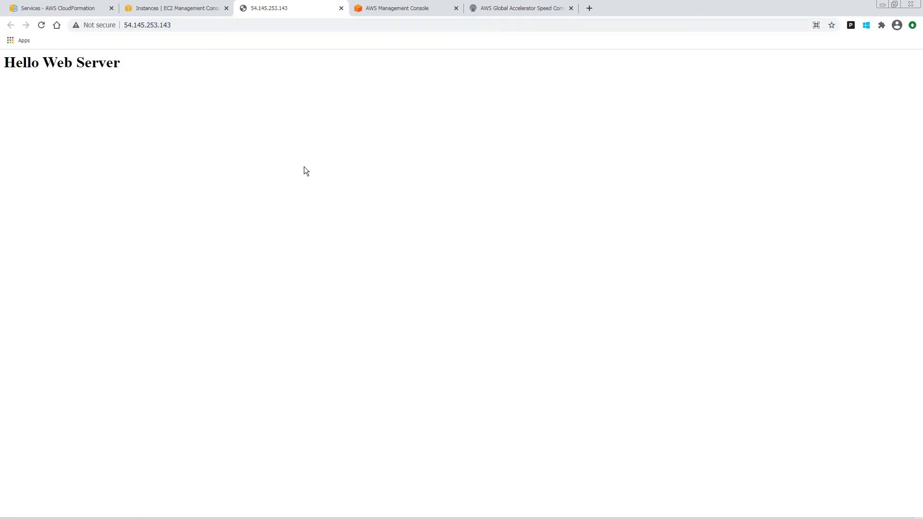
{"action": "left_click", "coordinate": [403, 8]}
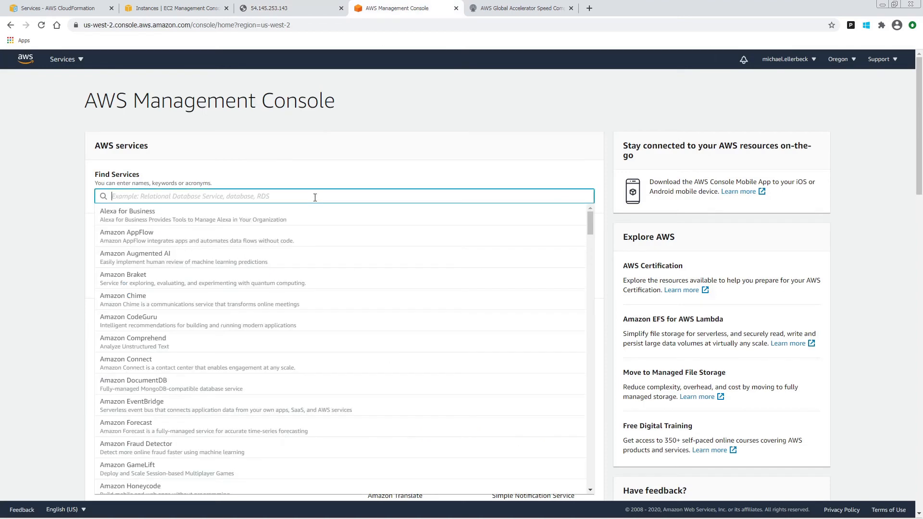
{"action": "type", "text": "glob"}
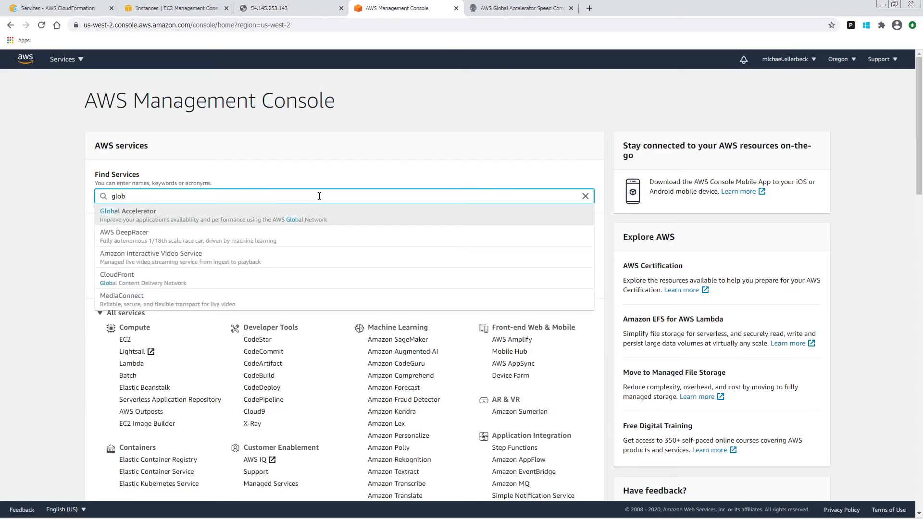
{"action": "left_click", "coordinate": [128, 212]}
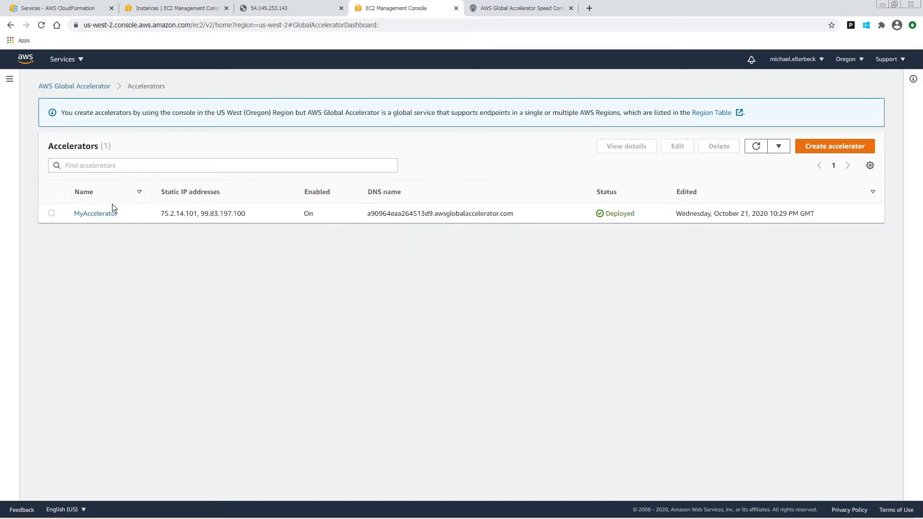
{"action": "left_click", "coordinate": [835, 146]}
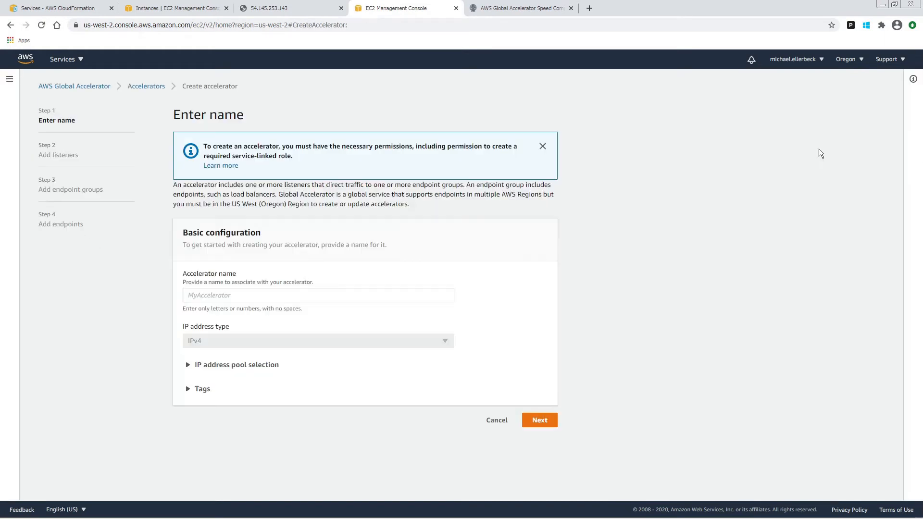
Name the accelerator Ace2 and give it a port 80 TCP listener
{"action": "left_click", "coordinate": [319, 295]}
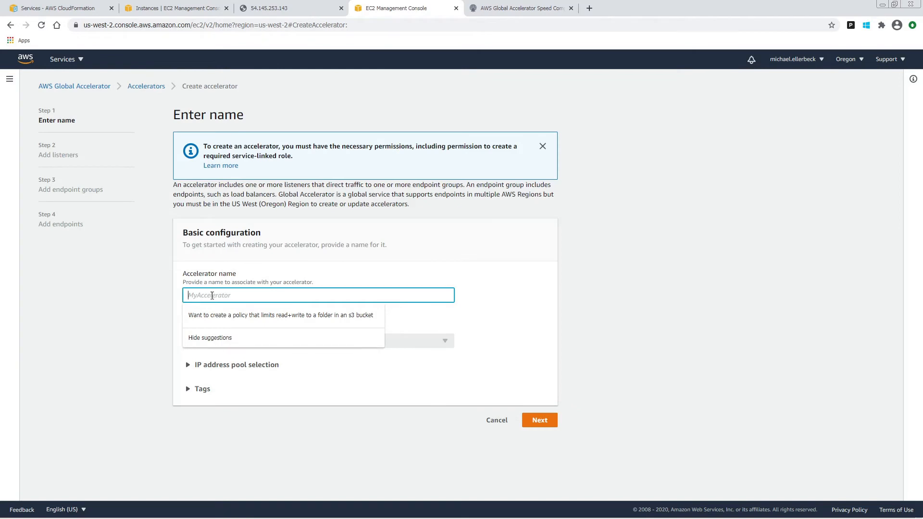
{"action": "type", "text": "Ace2"}
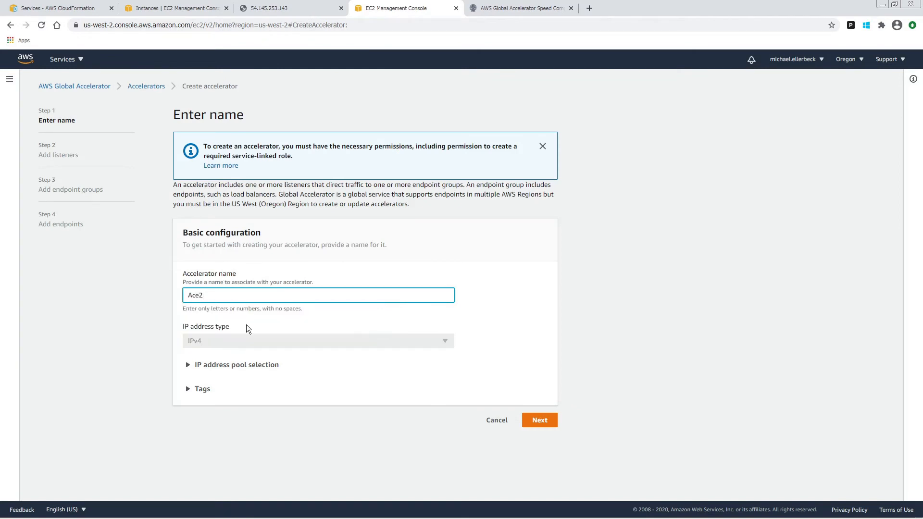
{"action": "left_click", "coordinate": [539, 420]}
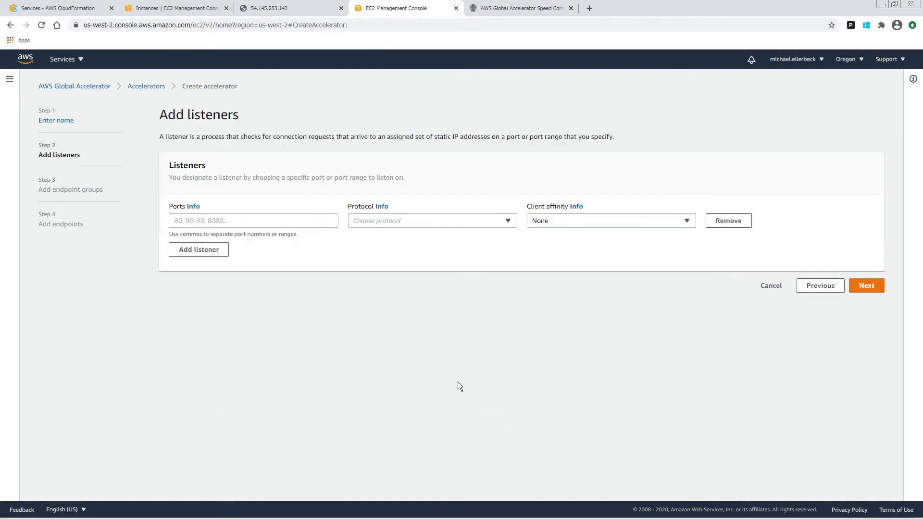
{"action": "type", "text": "80"}
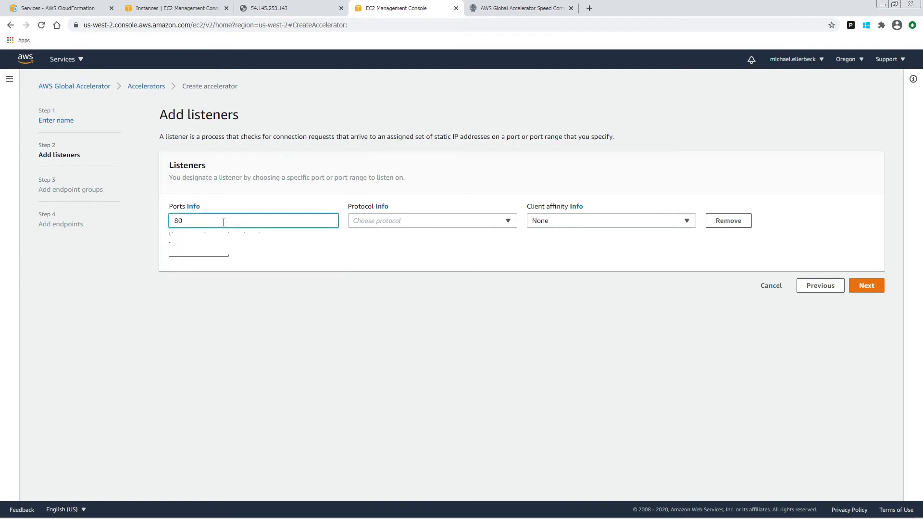
{"action": "left_click", "coordinate": [432, 220]}
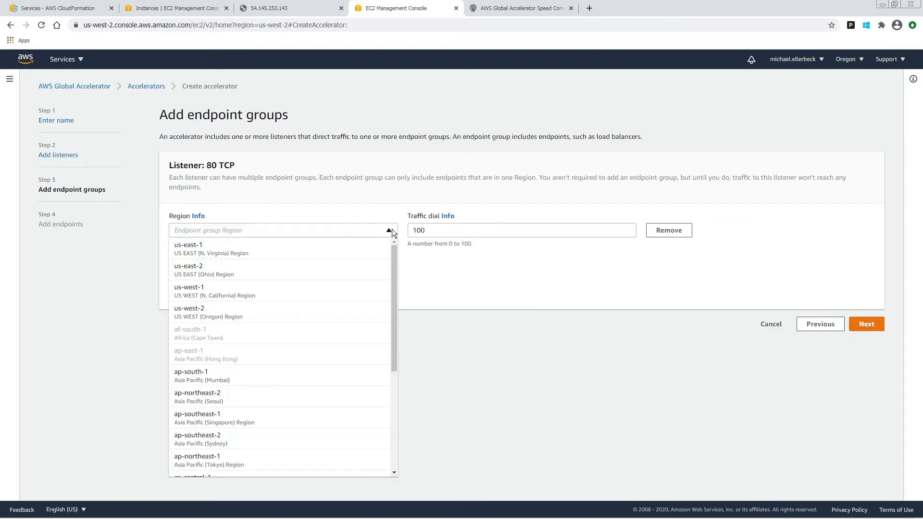
Set the endpoint group region to us-east-1 and create the accelerator without endpoints
{"action": "left_click", "coordinate": [188, 245]}
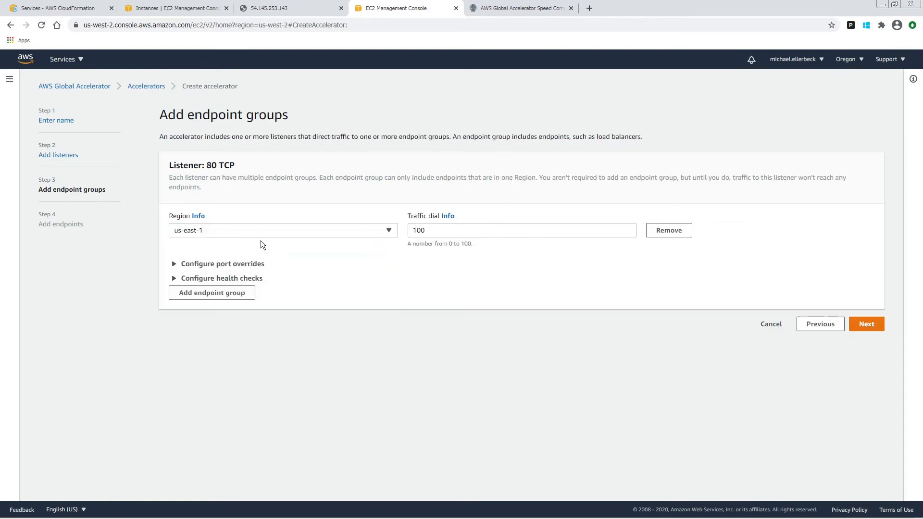
{"action": "left_click", "coordinate": [866, 324]}
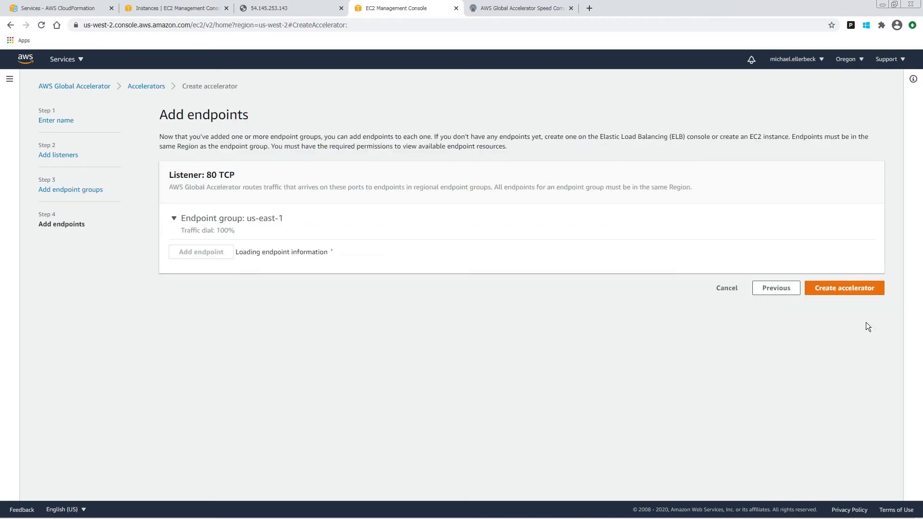
{"action": "left_click", "coordinate": [844, 288]}
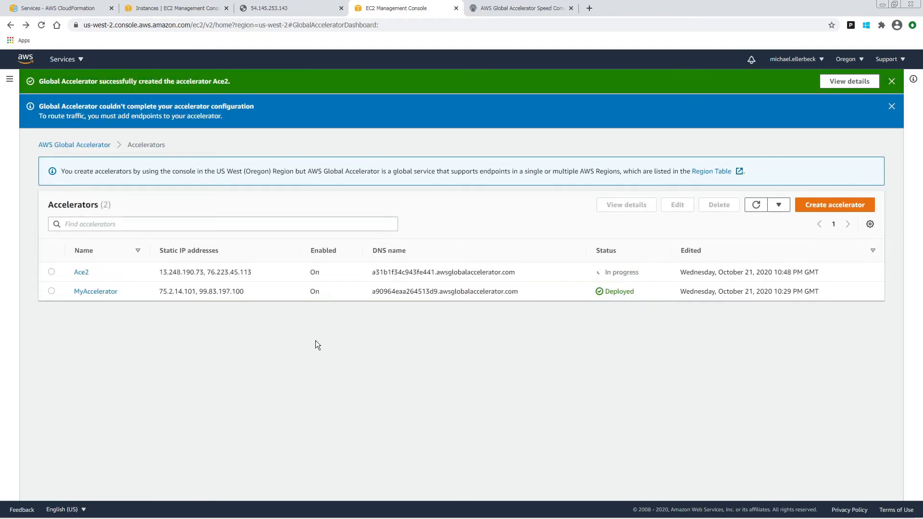
Dismiss the notices and open Ace2's 80 TCP listener and us-east-1 endpoint group
{"action": "left_click", "coordinate": [891, 106]}
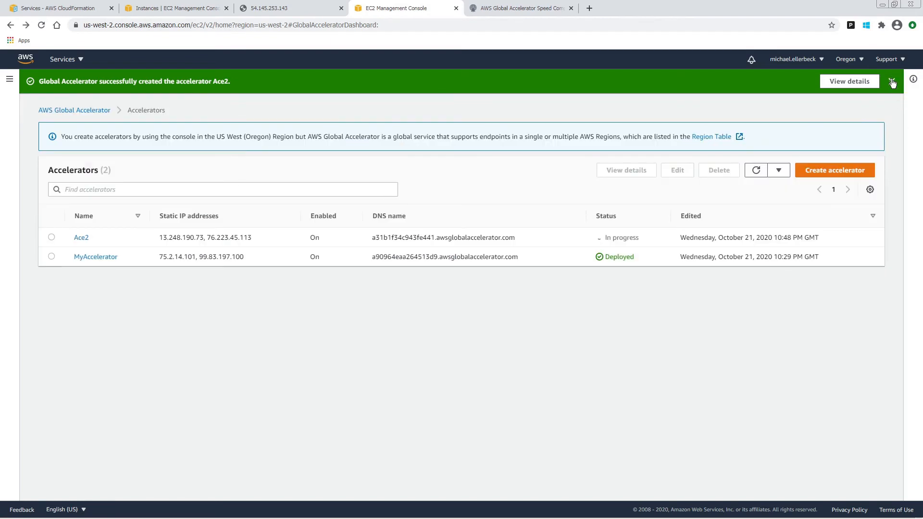
{"action": "left_click", "coordinate": [893, 83]}
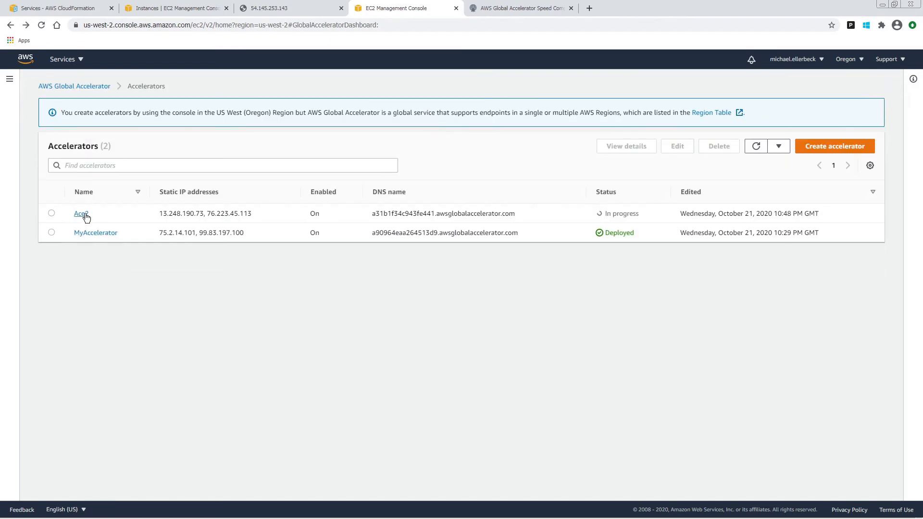
{"action": "left_click", "coordinate": [79, 214]}
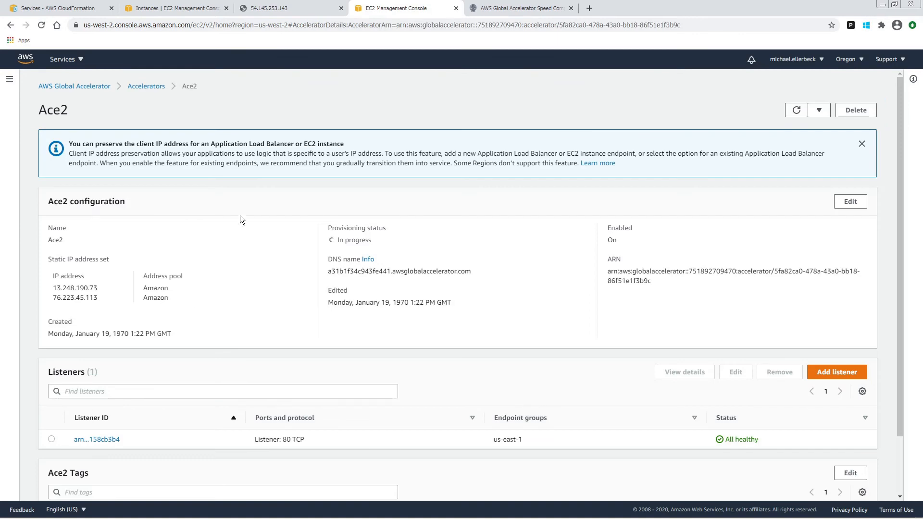
{"action": "scroll", "scroll_direction": "down", "scroll_amount": 3}
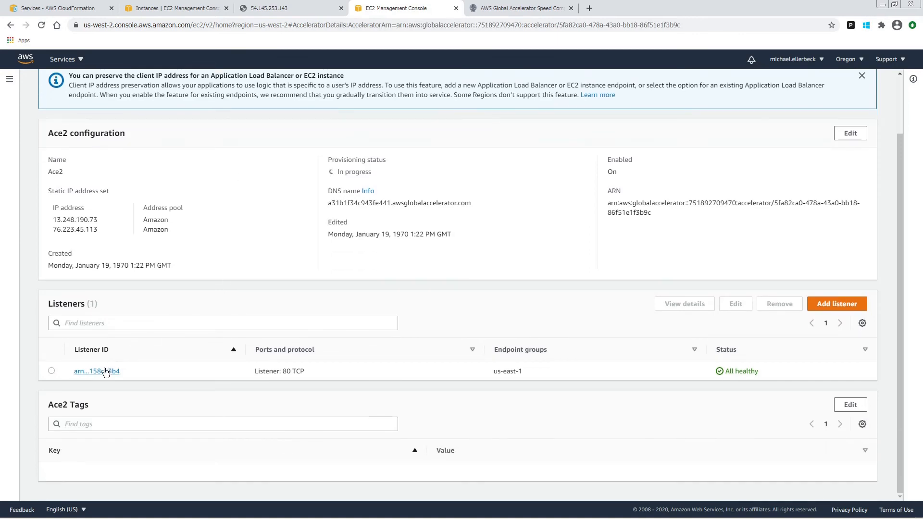
{"action": "left_click", "coordinate": [96, 372]}
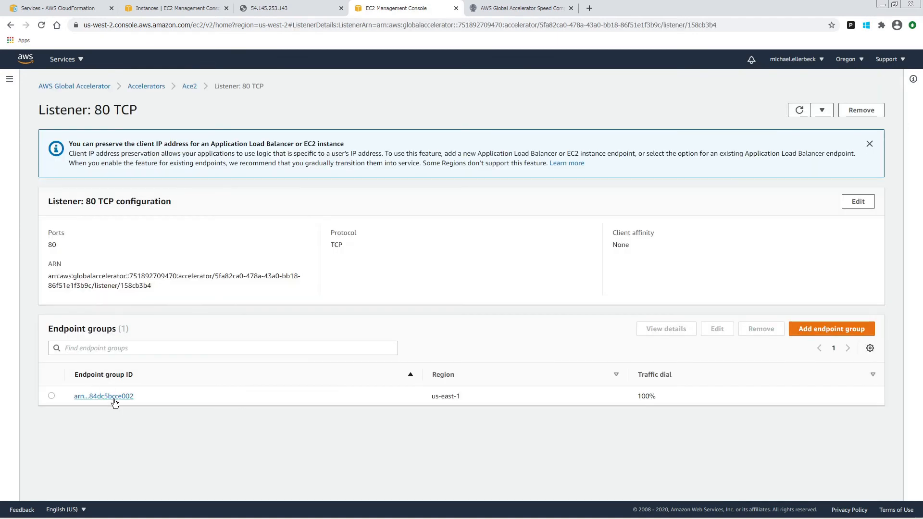
{"action": "left_click", "coordinate": [103, 396]}
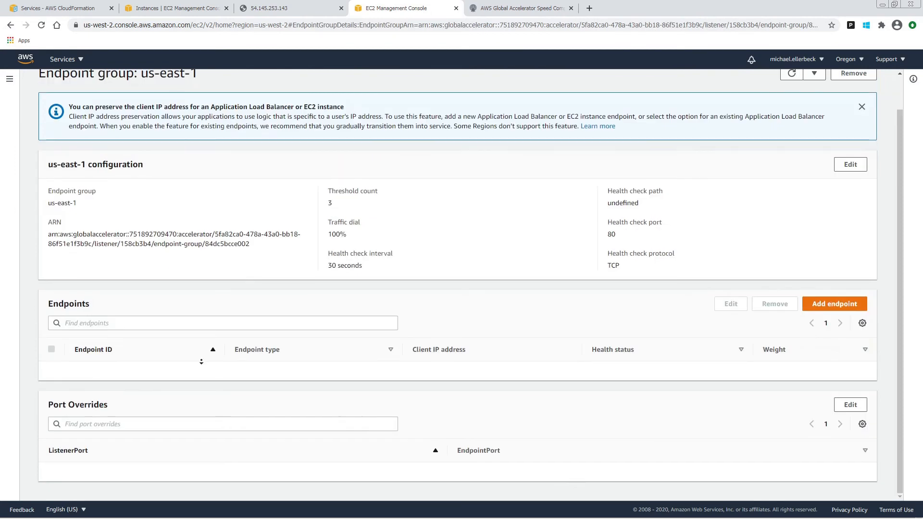
Save EC2 instance i-0dcfbfb19faebebc7 as the group's endpoint and return to the accelerators list
{"action": "left_click", "coordinate": [834, 304]}
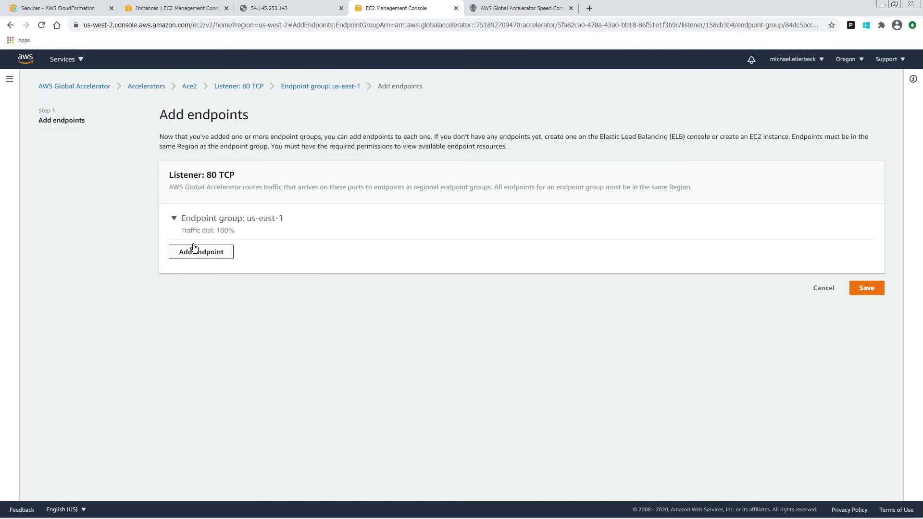
{"action": "left_click", "coordinate": [201, 252]}
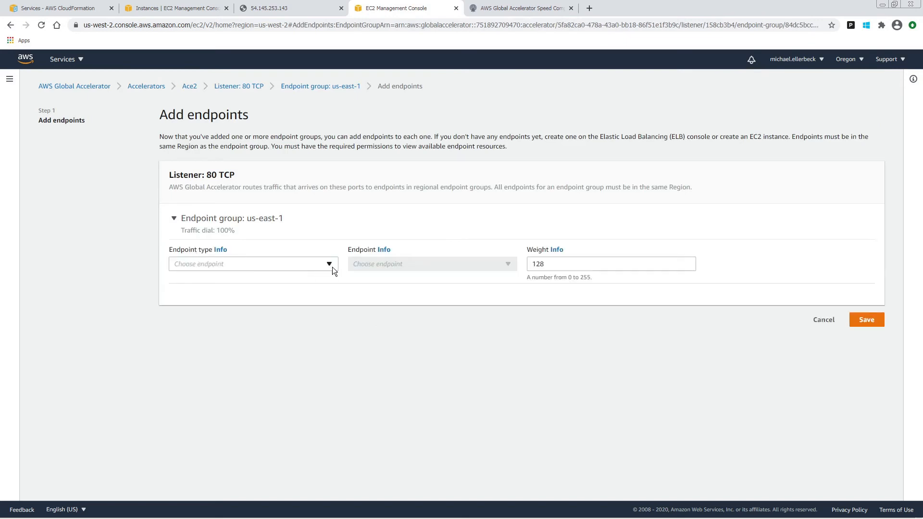
{"action": "left_click", "coordinate": [252, 264]}
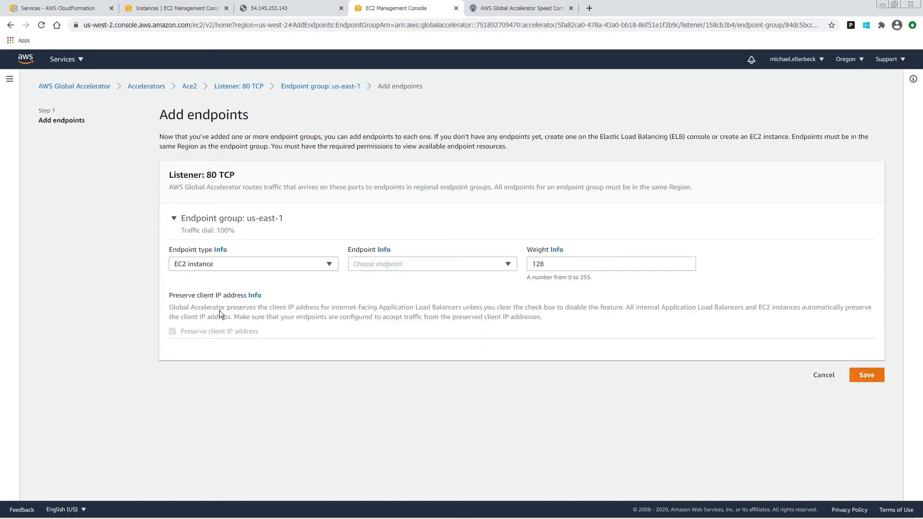
{"action": "left_click", "coordinate": [432, 264]}
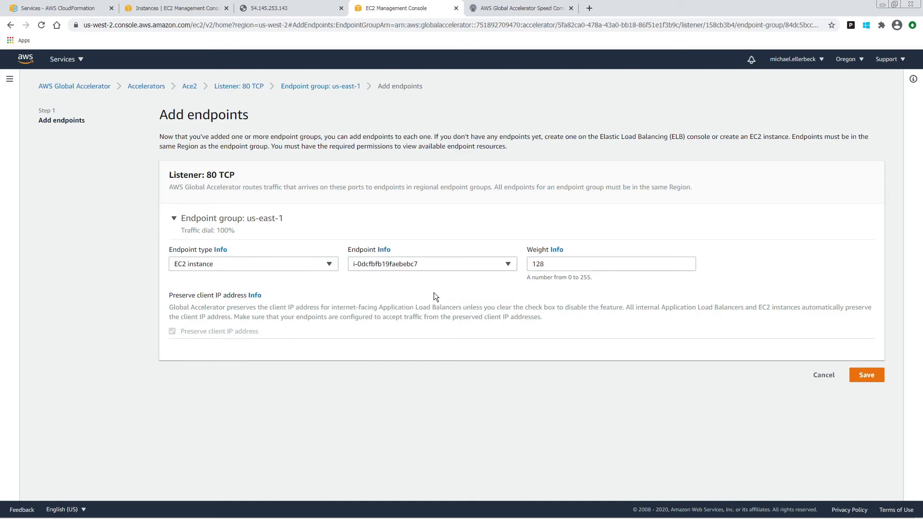
{"action": "left_click", "coordinate": [867, 375]}
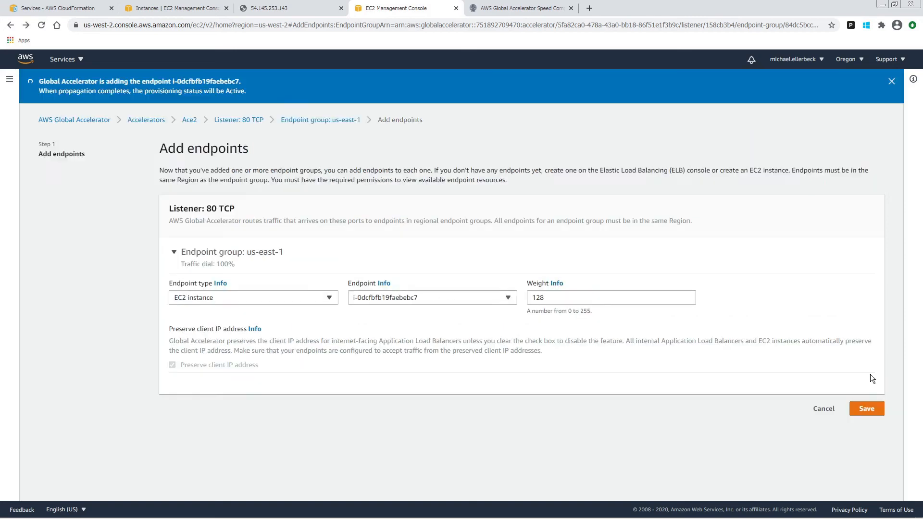
{"action": "left_click", "coordinate": [866, 408]}
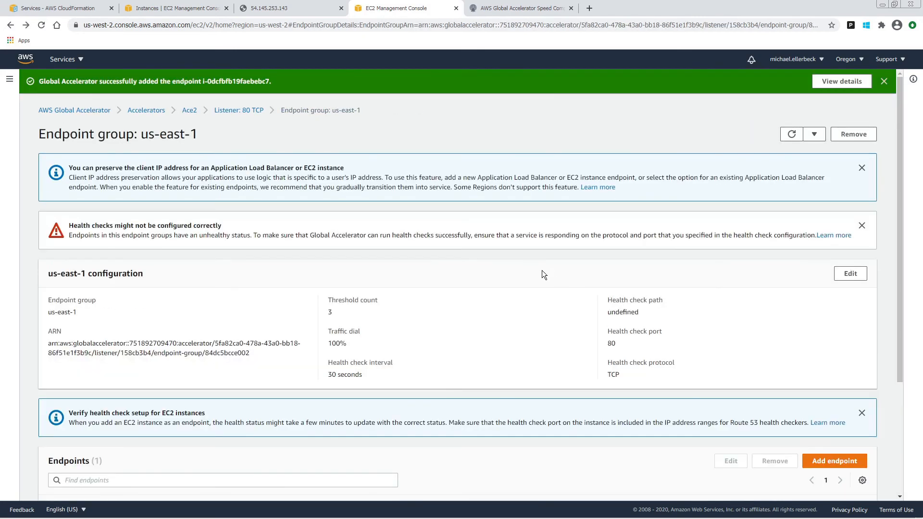
{"action": "left_click", "coordinate": [884, 81]}
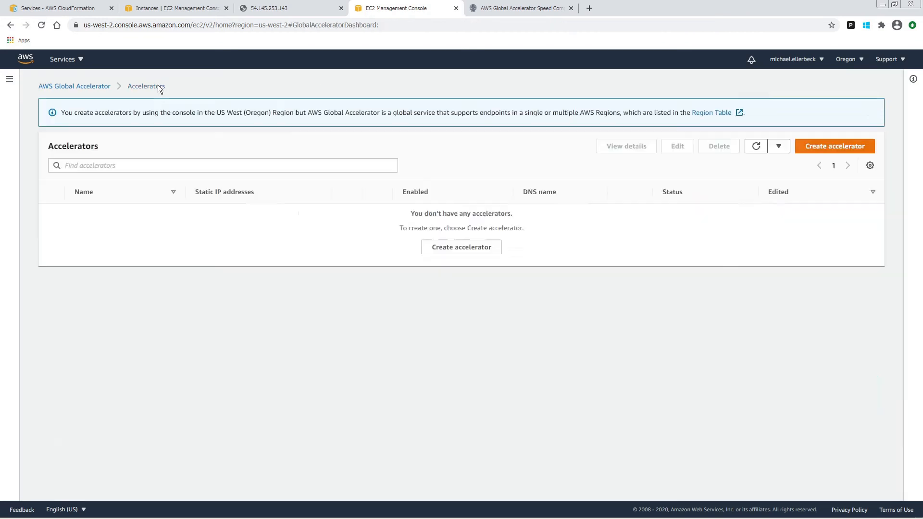
Copy MyAccelerator's static IP and browse to 75.2.14.101 to reach Hello Web Server
{"action": "left_click", "coordinate": [755, 146]}
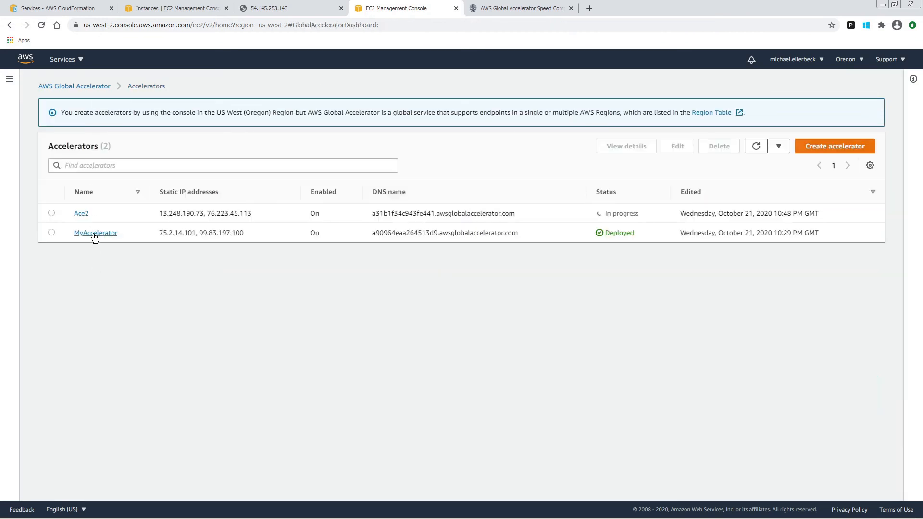
{"action": "double_click", "coordinate": [162, 233]}
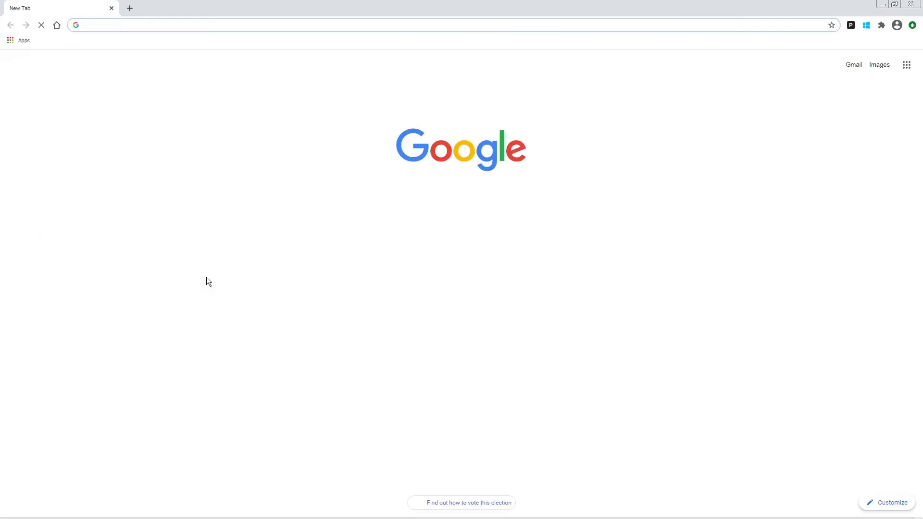
{"action": "type", "text": "75.2.14.101"}
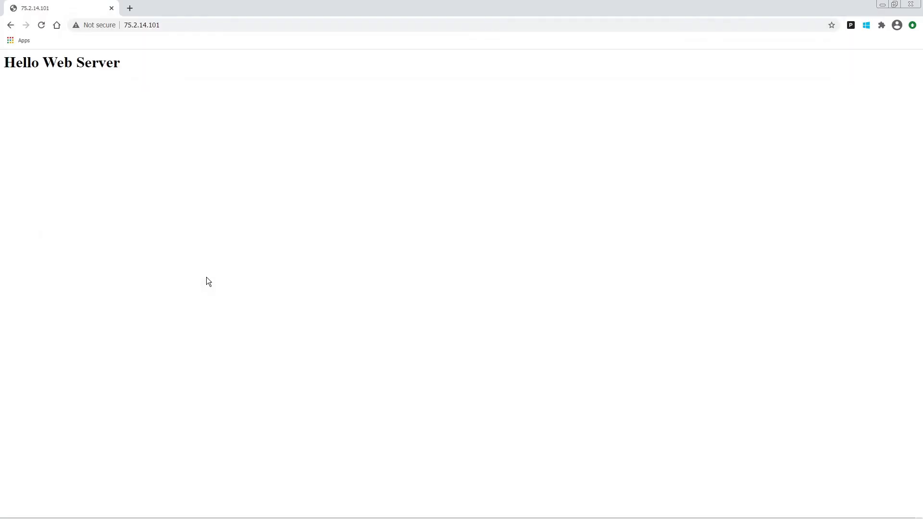
{"action": "mouse_move", "coordinate": [211, 278]}
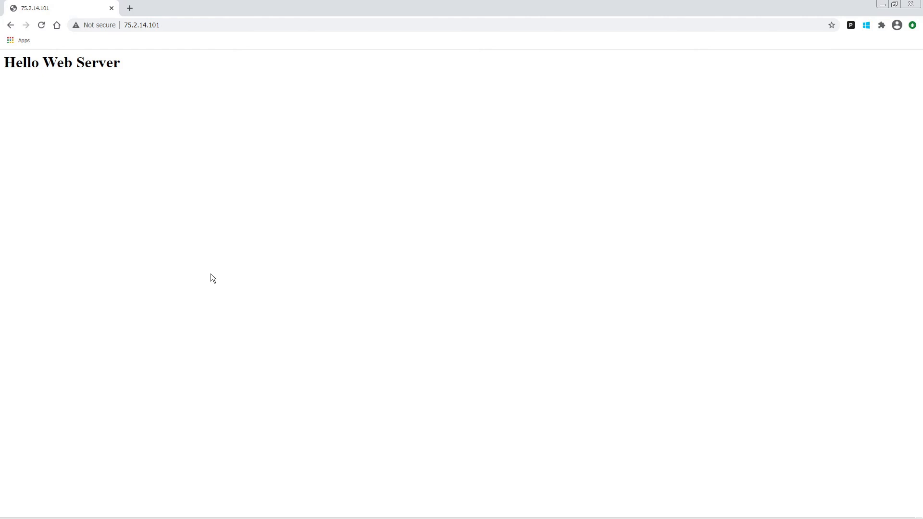
{"action": "mouse_move", "coordinate": [217, 261]}
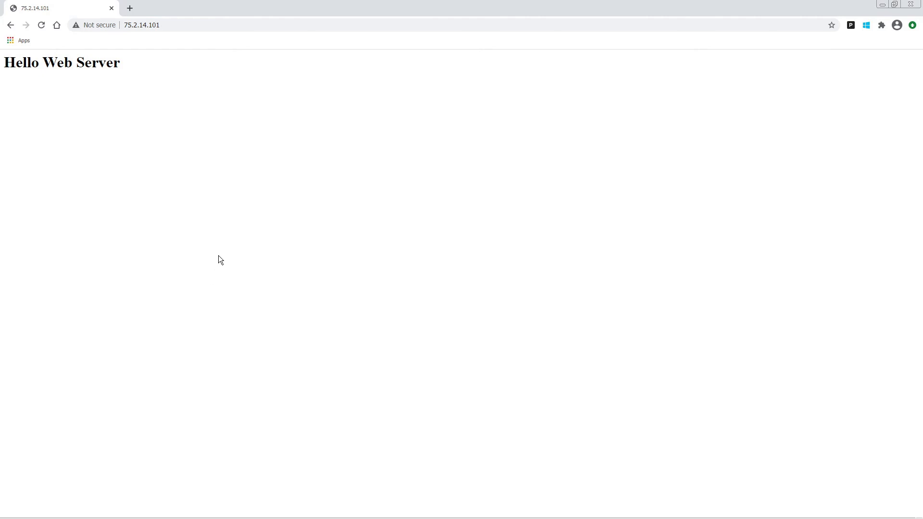